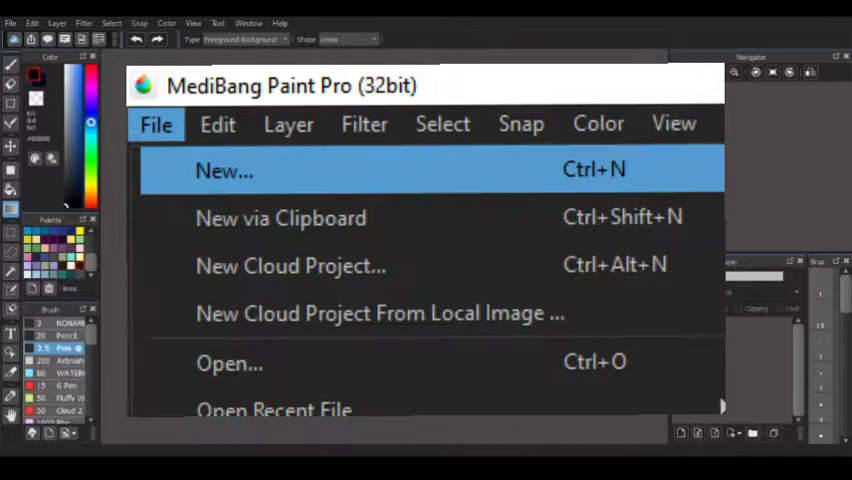
Create a new 1000 × 1180 px blank canvas, keeping the default size
{"action": "left_click", "coordinate": [224, 170]}
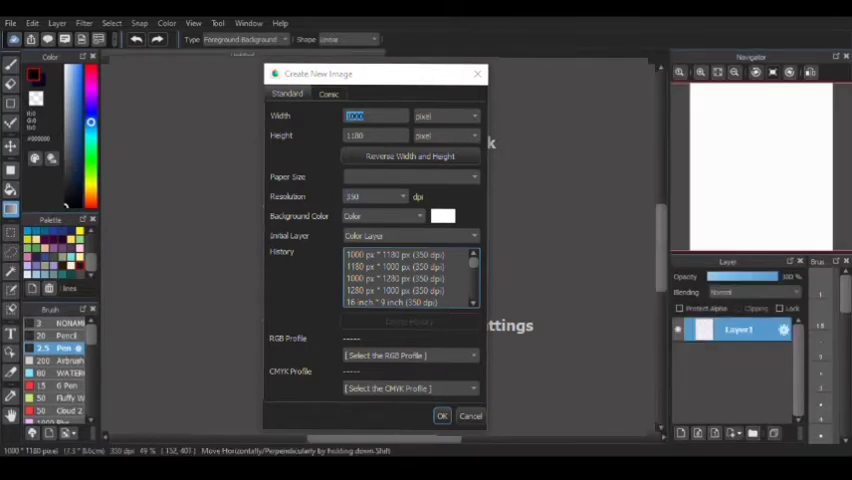
{"action": "left_click", "coordinate": [442, 415]}
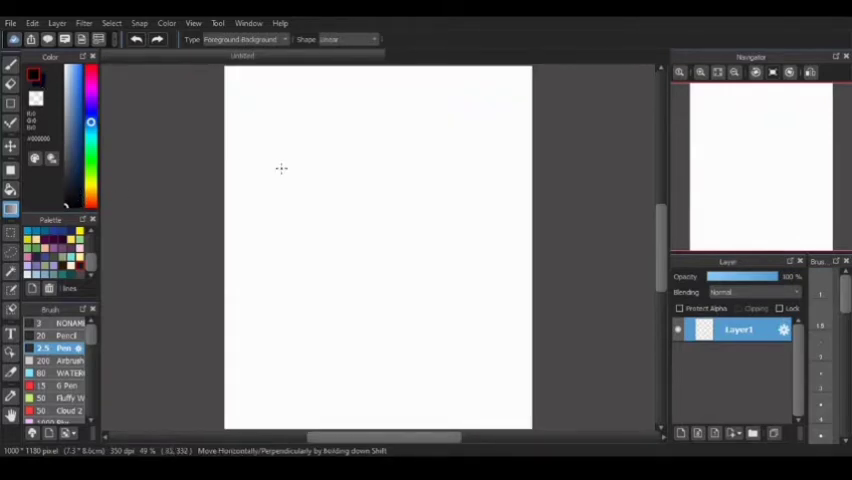
{"action": "mouse_move", "coordinate": [298, 122]}
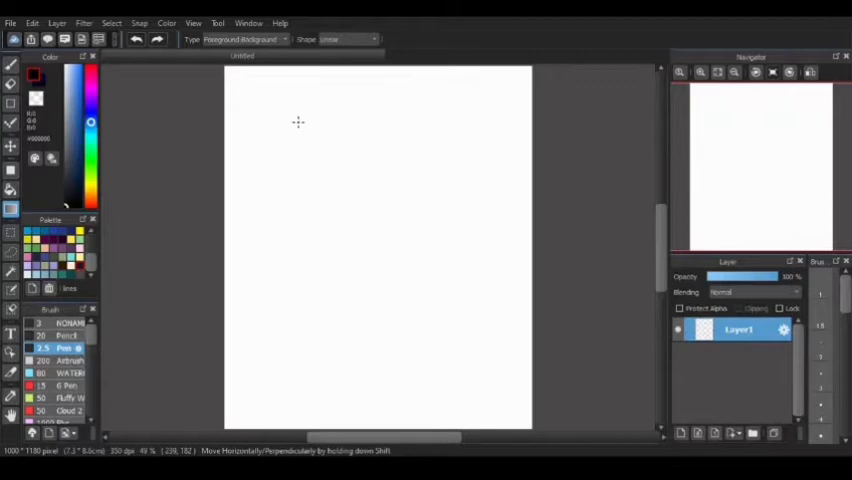
{"action": "mouse_move", "coordinate": [415, 154]}
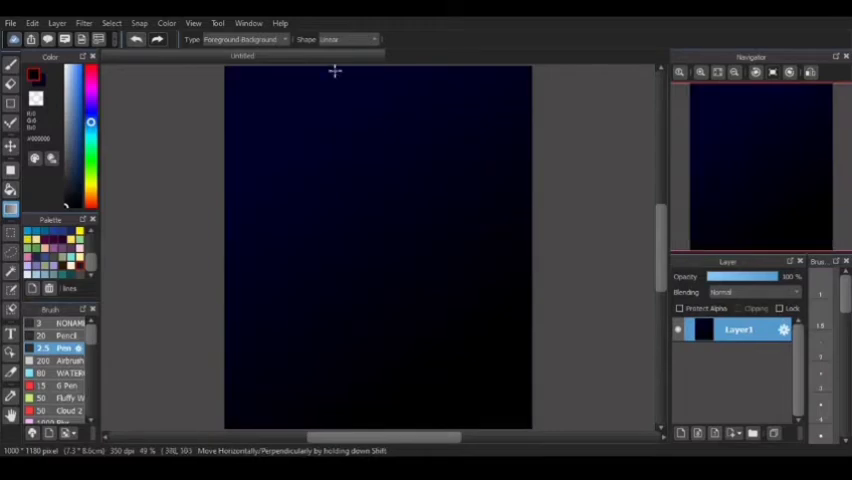
{"action": "mouse_move", "coordinate": [520, 340]}
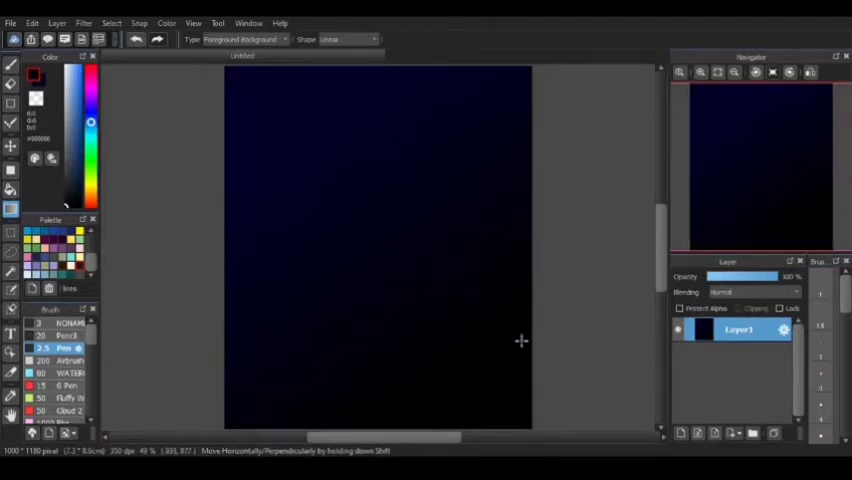
{"action": "mouse_move", "coordinate": [303, 163]}
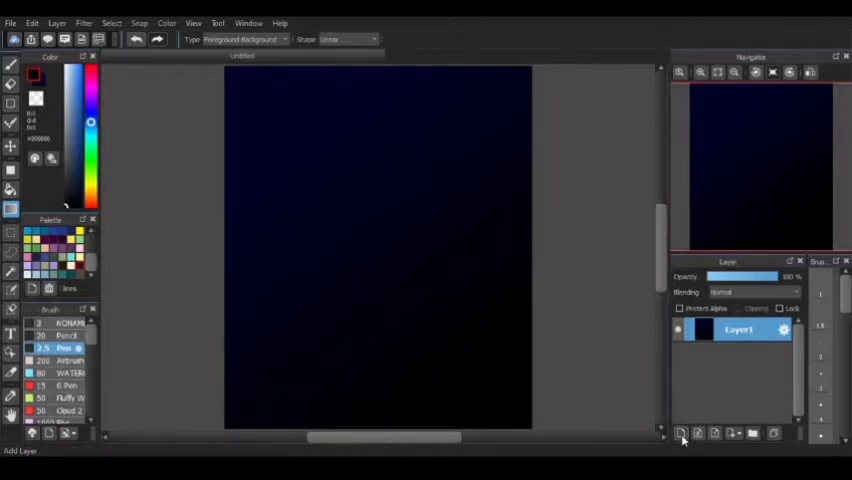
Add an empty layer above the gradient background layer
{"action": "left_click", "coordinate": [679, 433]}
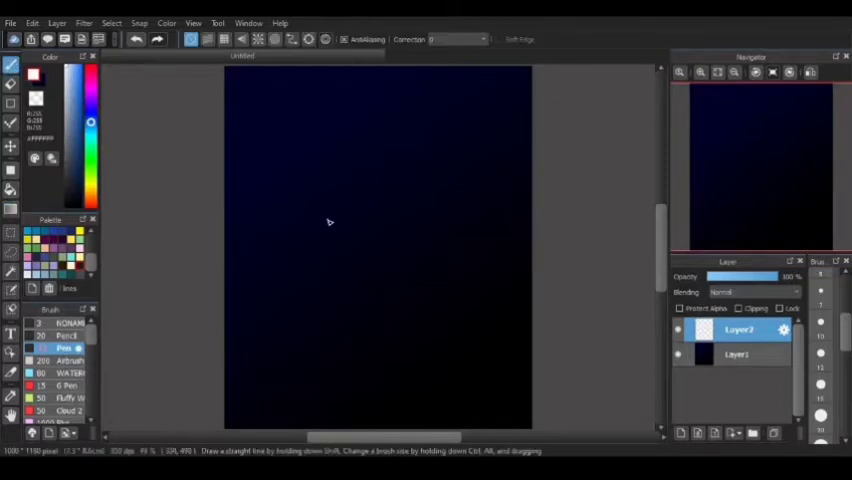
{"action": "mouse_move", "coordinate": [393, 176]}
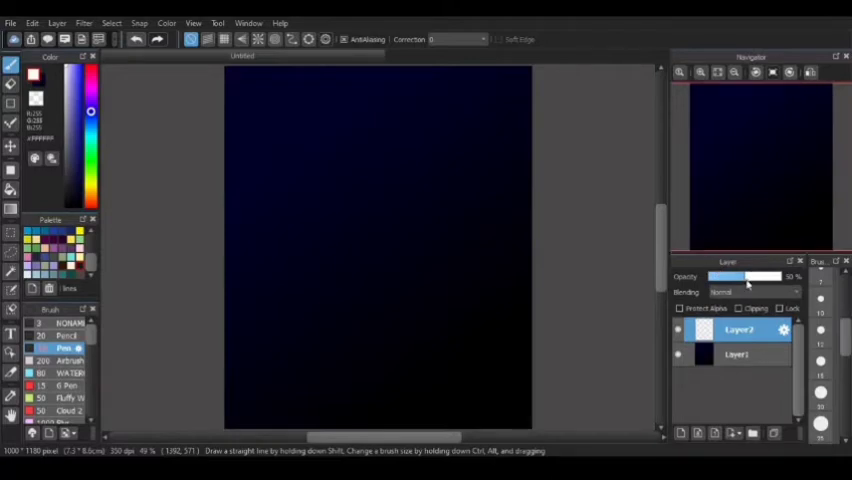
{"action": "mouse_move", "coordinate": [367, 225]}
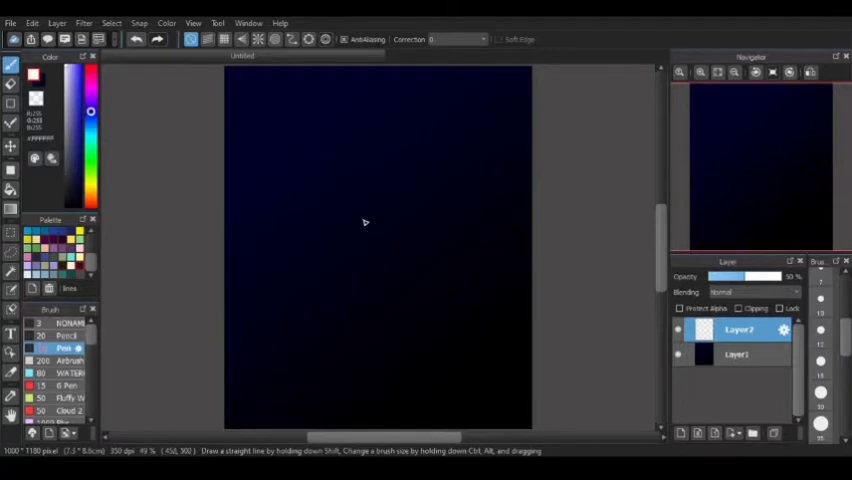
{"action": "mouse_move", "coordinate": [360, 221]}
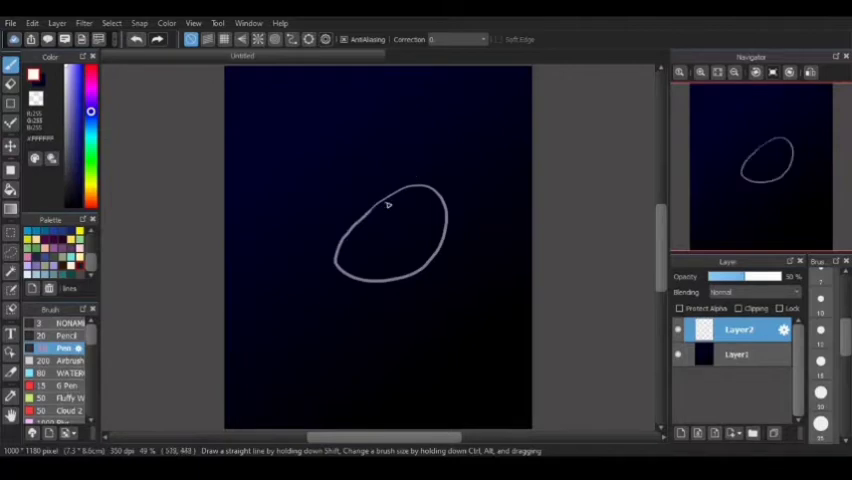
Sketch a white oval bubble outline near the canvas centre
{"action": "left_click_drag", "start_coordinate": [298, 305], "coordinate": [335, 310]}
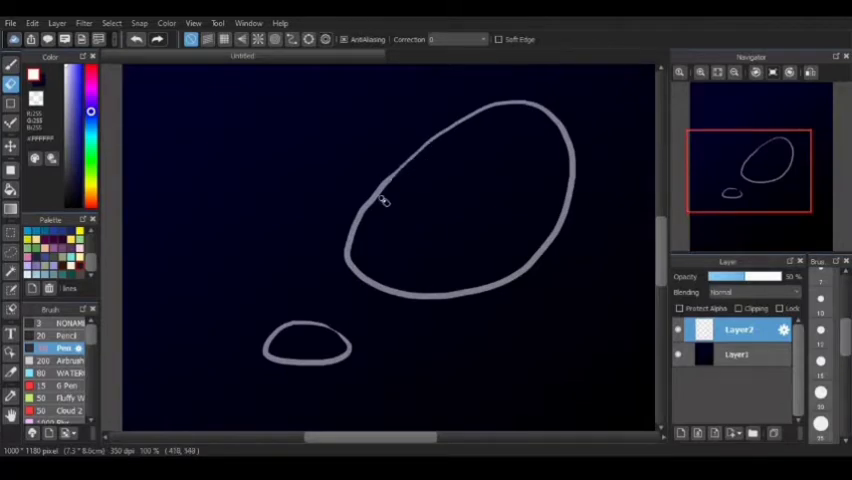
{"action": "mouse_move", "coordinate": [445, 162]}
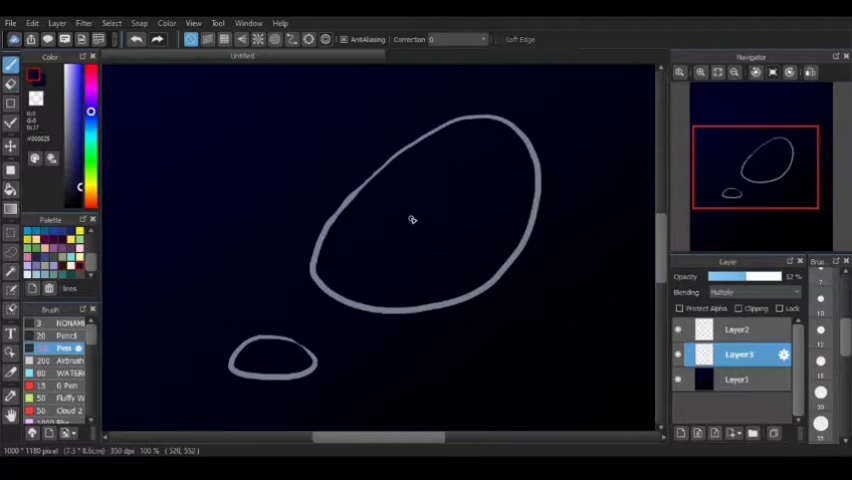
{"action": "mouse_move", "coordinate": [378, 247]}
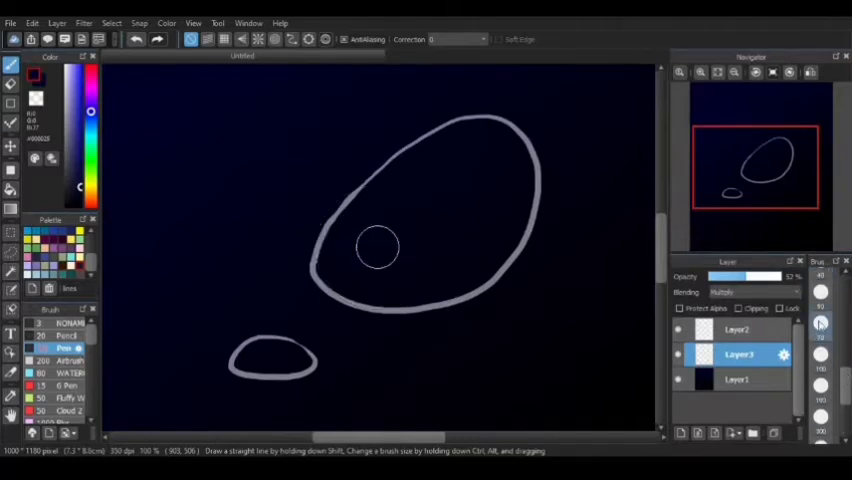
{"action": "mouse_move", "coordinate": [413, 197]}
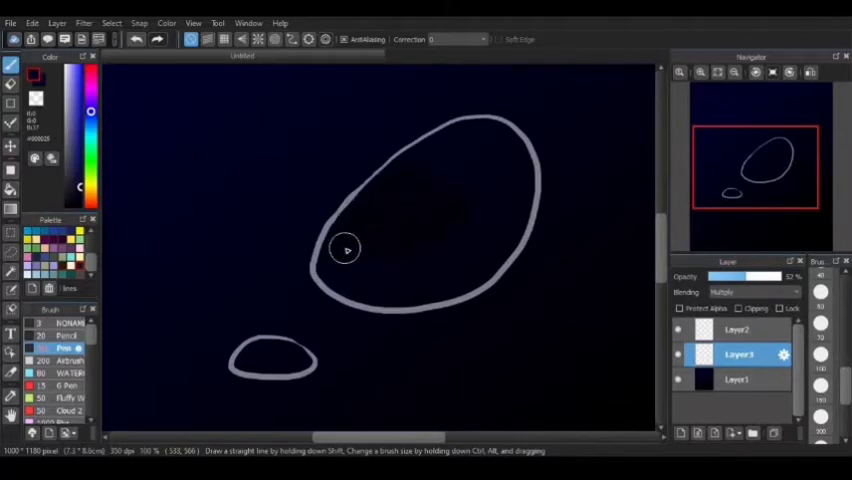
{"action": "mouse_move", "coordinate": [350, 283]}
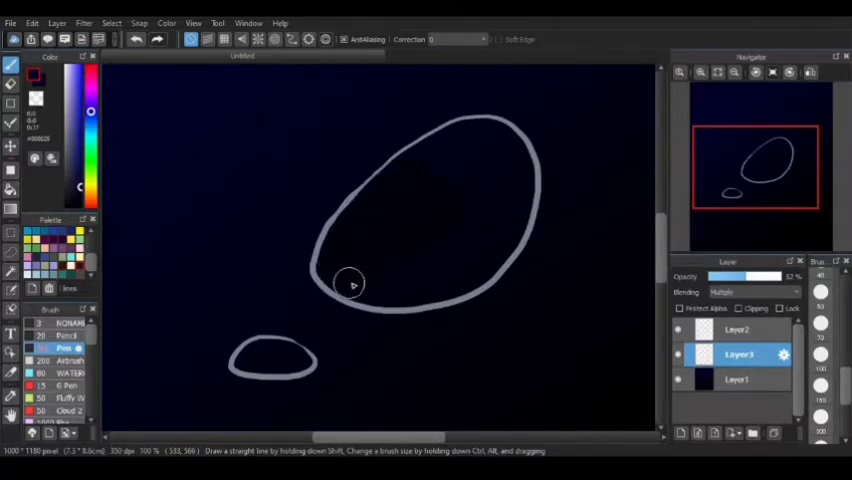
{"action": "mouse_move", "coordinate": [413, 291]}
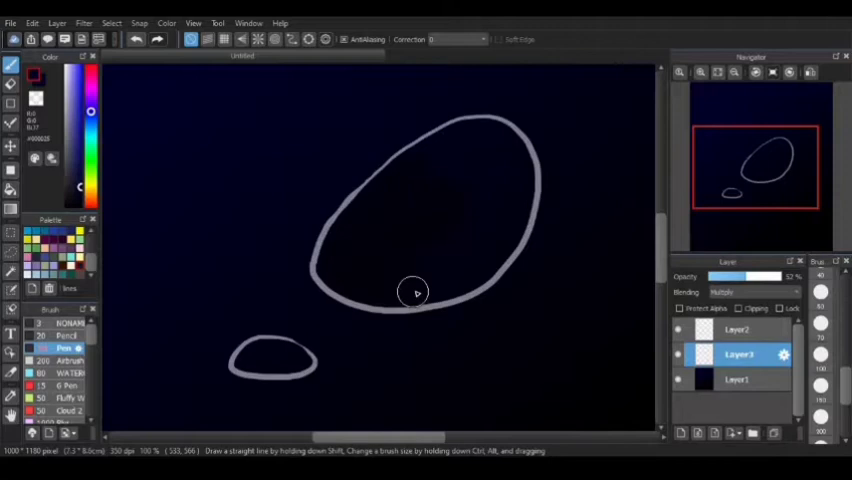
{"action": "mouse_move", "coordinate": [449, 198]}
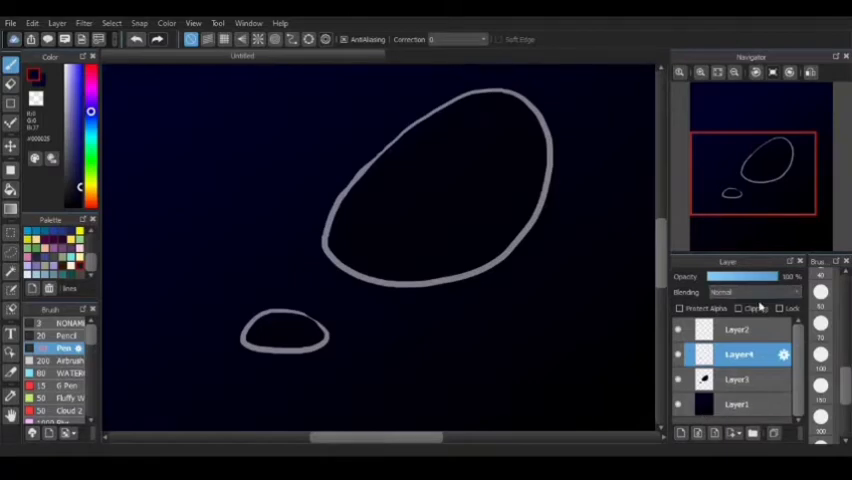
Lower the opacity of the pastel tint layer
{"action": "left_click", "coordinate": [755, 292]}
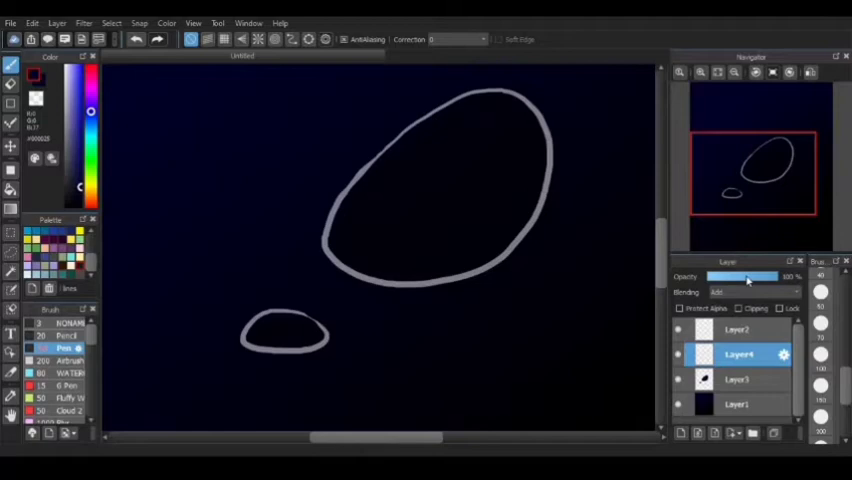
{"action": "left_click_drag", "start_coordinate": [770, 277], "coordinate": [745, 277]}
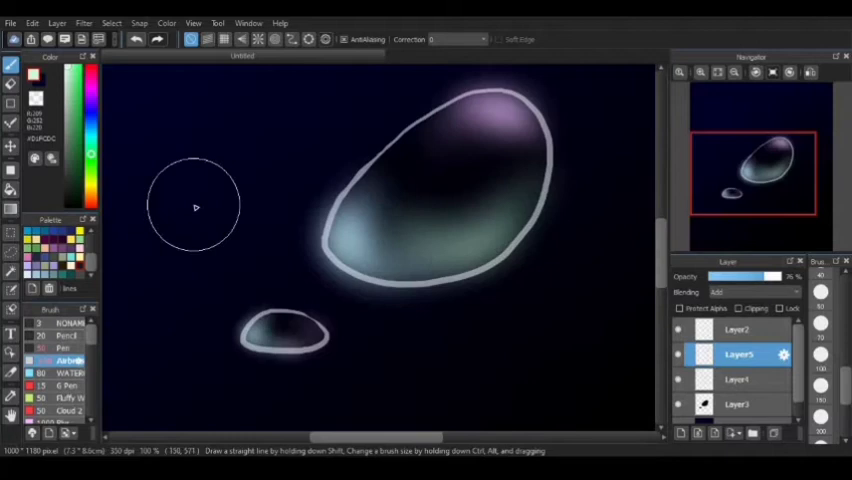
{"action": "mouse_move", "coordinate": [375, 185]}
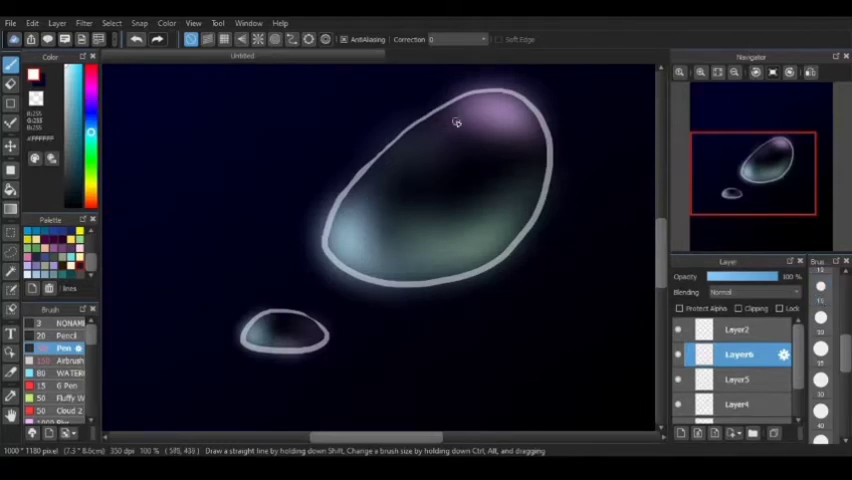
Paint a curved white shine near the bubble top and a small white glint
{"action": "left_click_drag", "start_coordinate": [455, 122], "coordinate": [521, 158]}
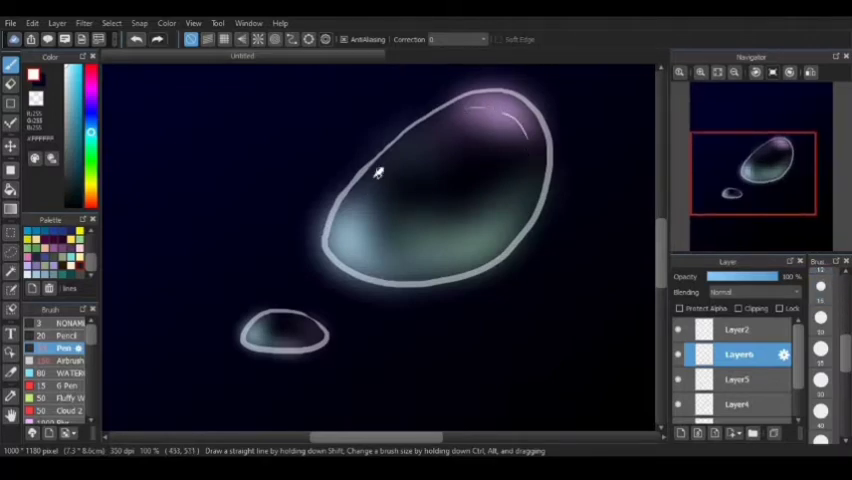
{"action": "left_click", "coordinate": [383, 172]}
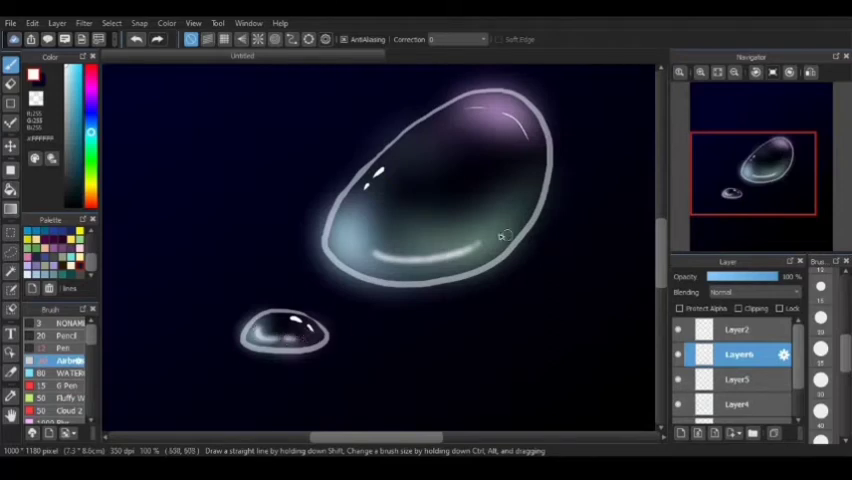
{"action": "mouse_move", "coordinate": [421, 168]}
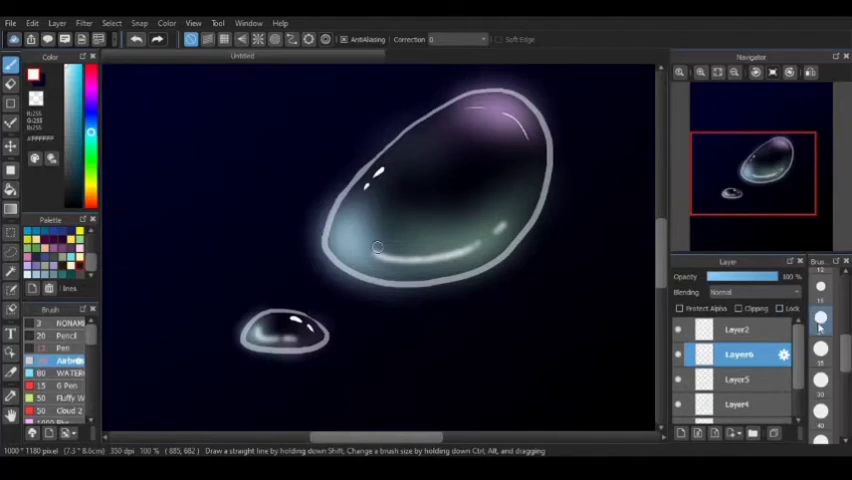
{"action": "mouse_move", "coordinate": [581, 240]}
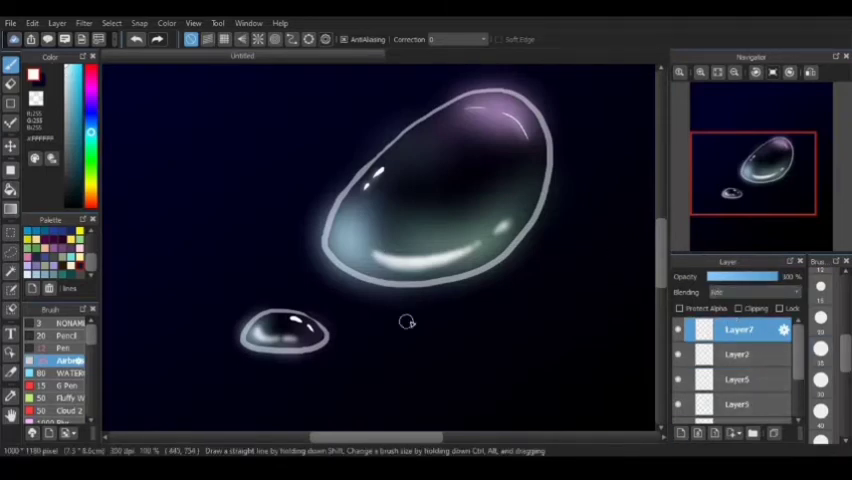
{"action": "left_click_drag", "start_coordinate": [400, 320], "coordinate": [340, 230]}
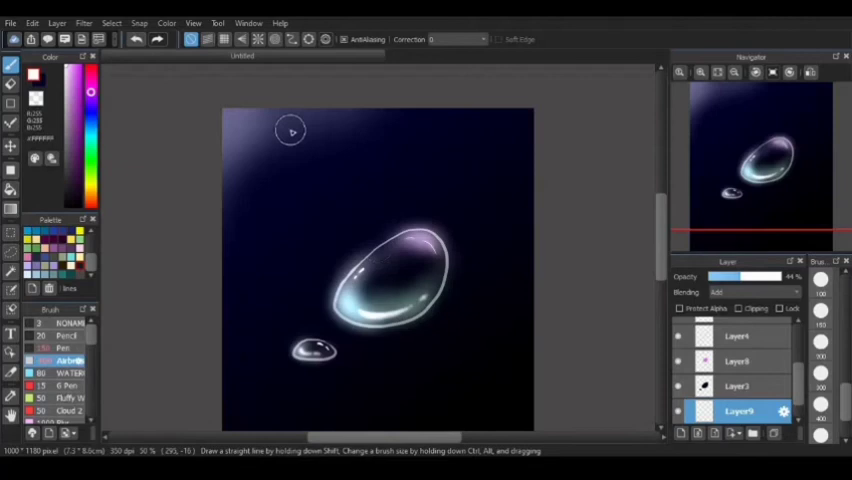
{"action": "mouse_move", "coordinate": [320, 140]}
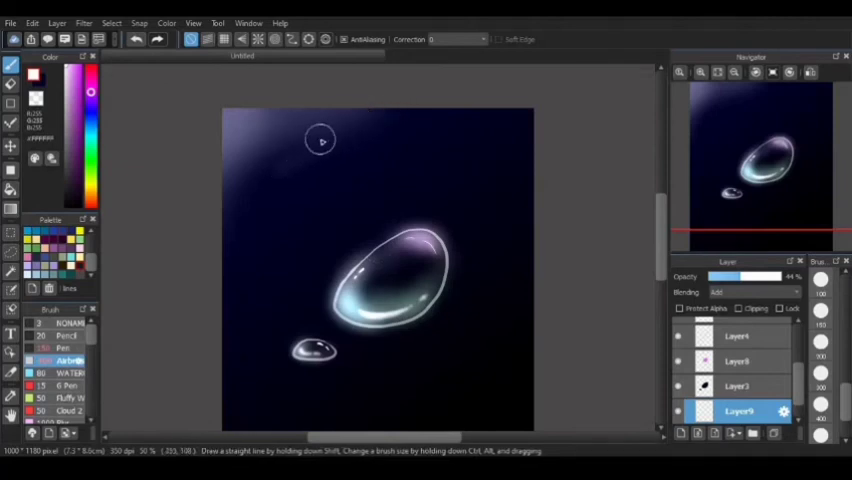
{"action": "mouse_move", "coordinate": [248, 207]}
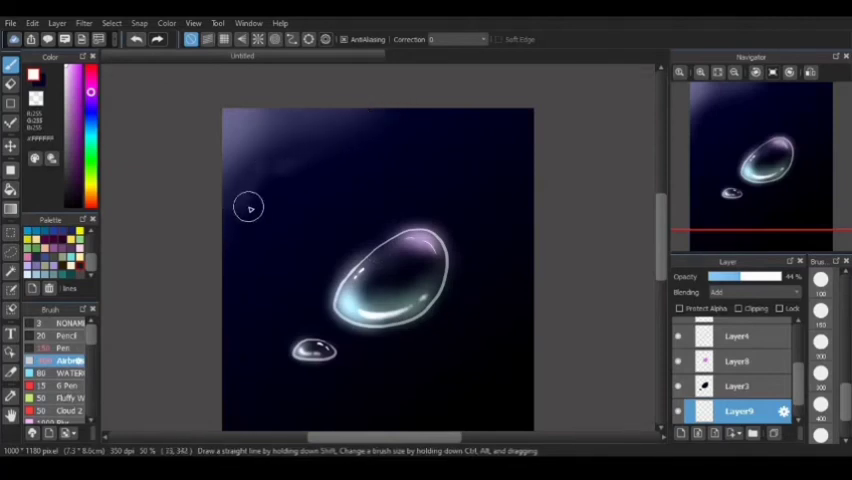
{"action": "mouse_move", "coordinate": [354, 99]}
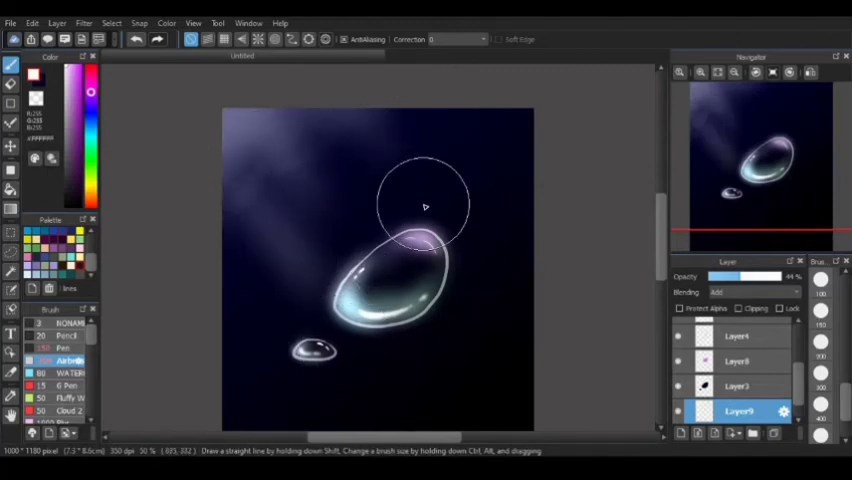
{"action": "mouse_move", "coordinate": [415, 250]}
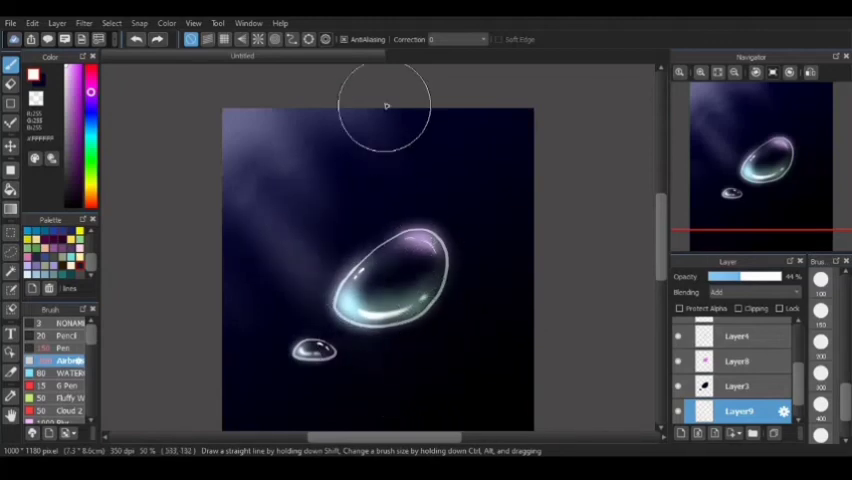
Add more pale light at the top-left of the dark background
{"action": "left_click", "coordinate": [738, 361]}
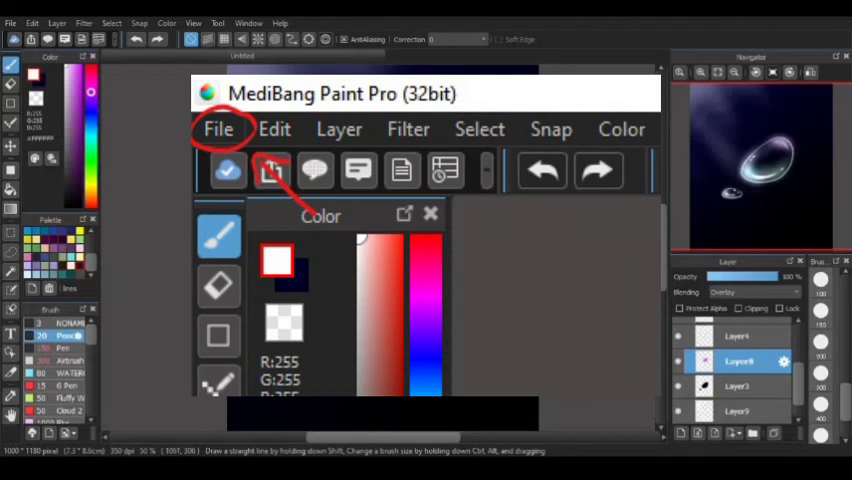
Save the painting as the JPEG file 'water bubbles'
{"action": "left_click", "coordinate": [155, 70]}
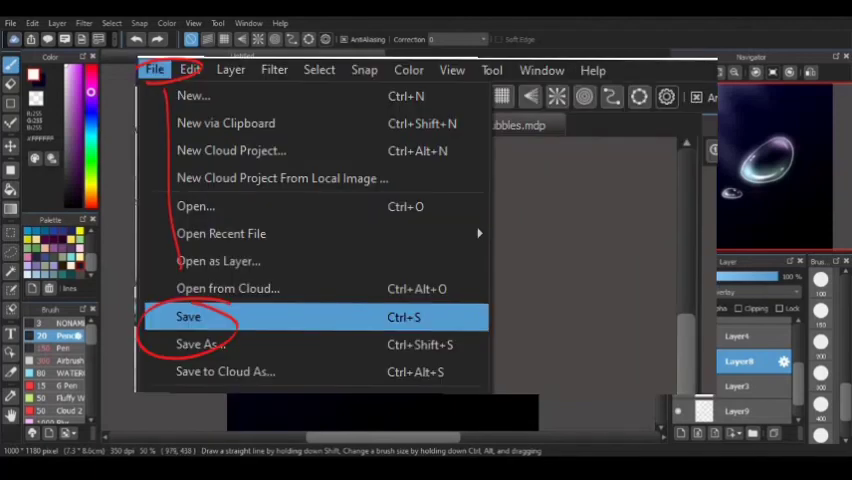
{"action": "left_click", "coordinate": [188, 317]}
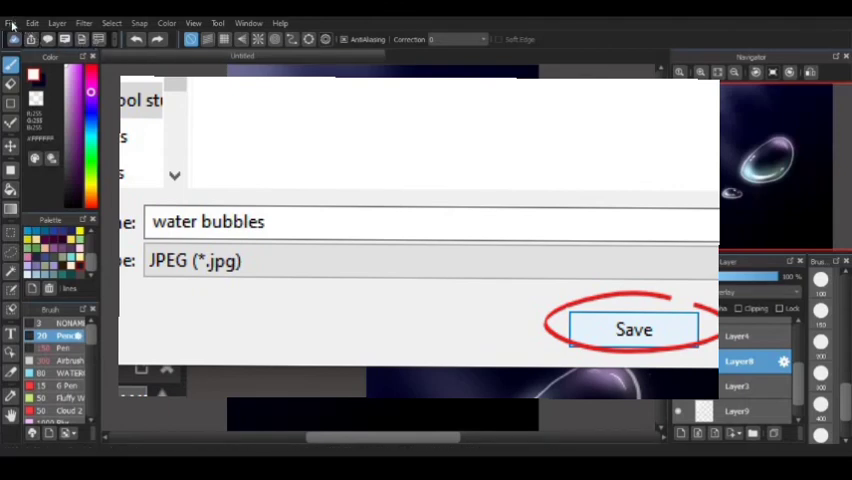
{"action": "left_click", "coordinate": [633, 330]}
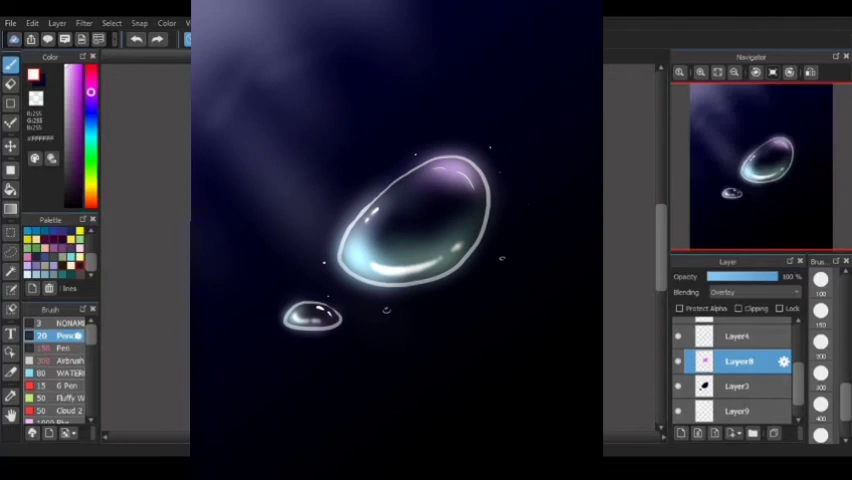
{"action": "mouse_move", "coordinate": [135, 74]}
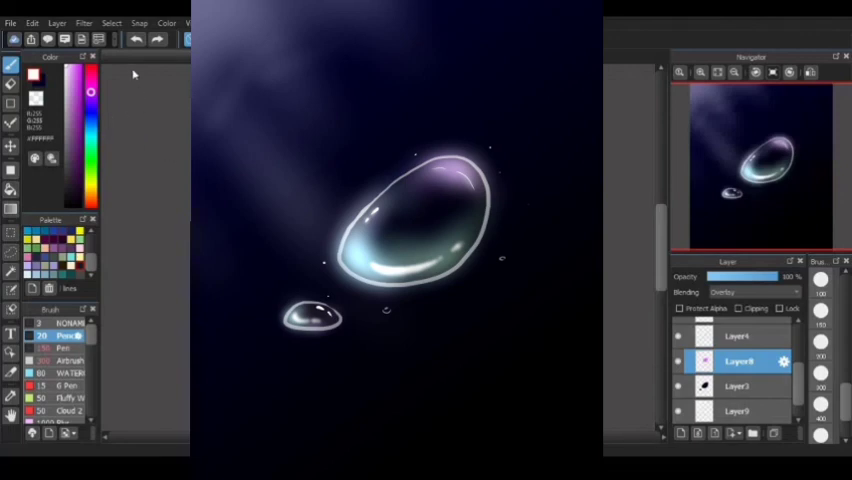